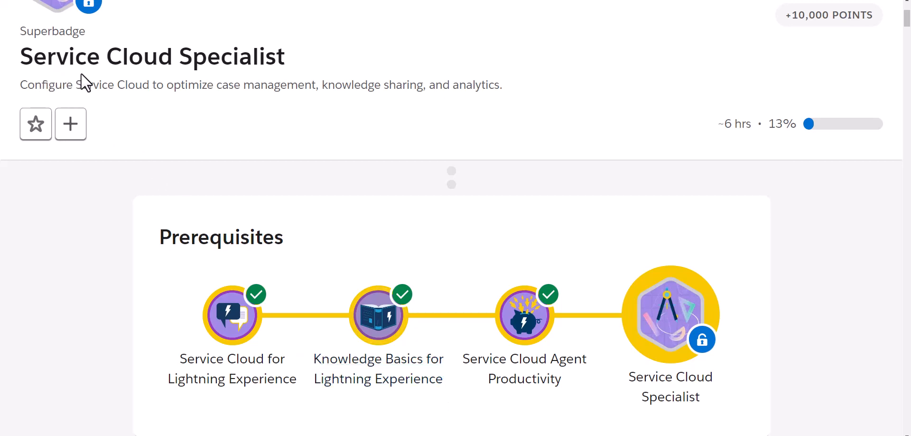
mouse_move(670, 342)
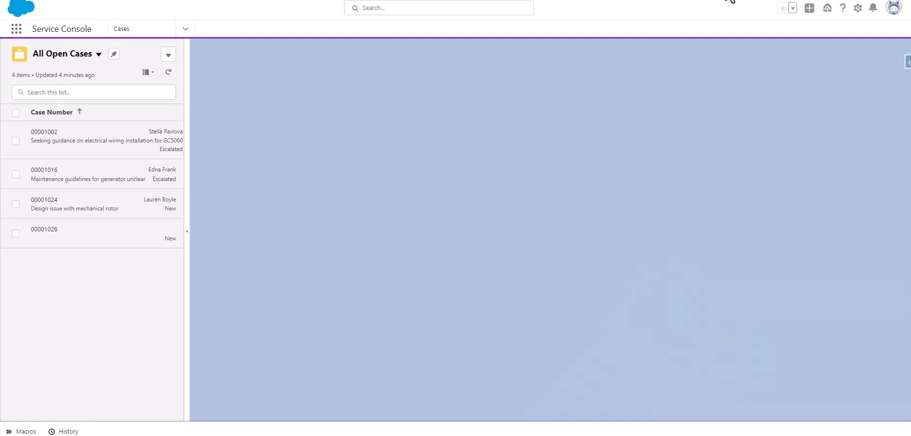
Go to Setup, dismiss the walkthrough tips, and open Profiles via a 'pro' Quick Find search.
click(858, 8)
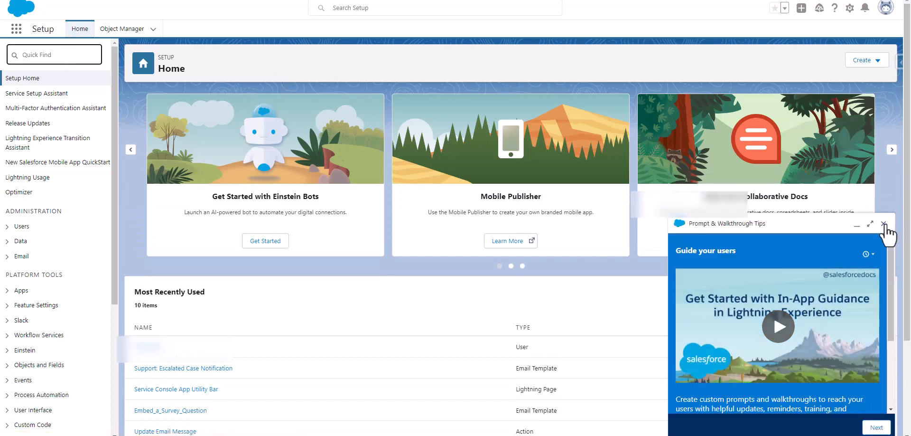
click(891, 224)
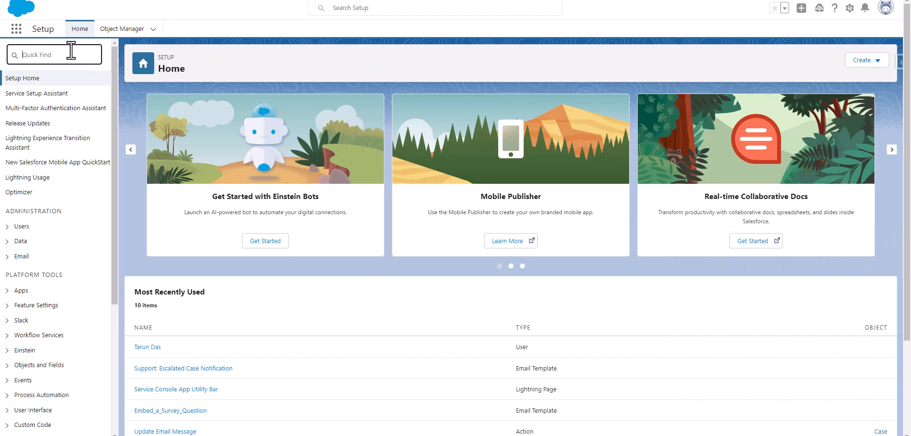
text(prof)
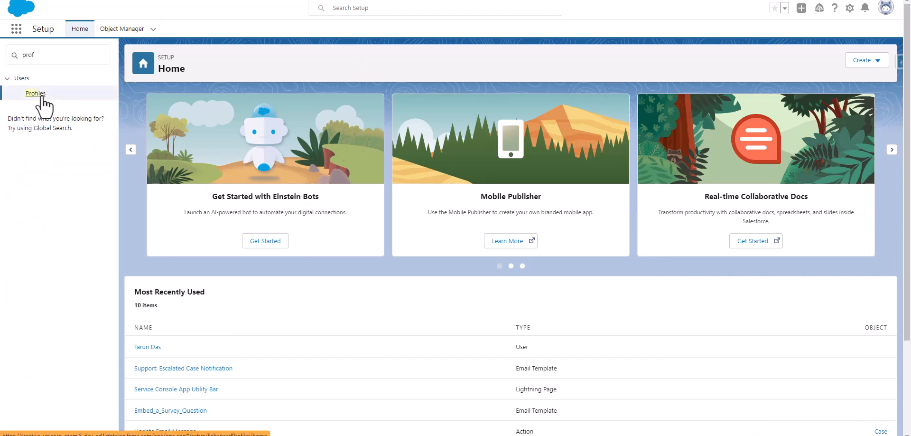
click(36, 93)
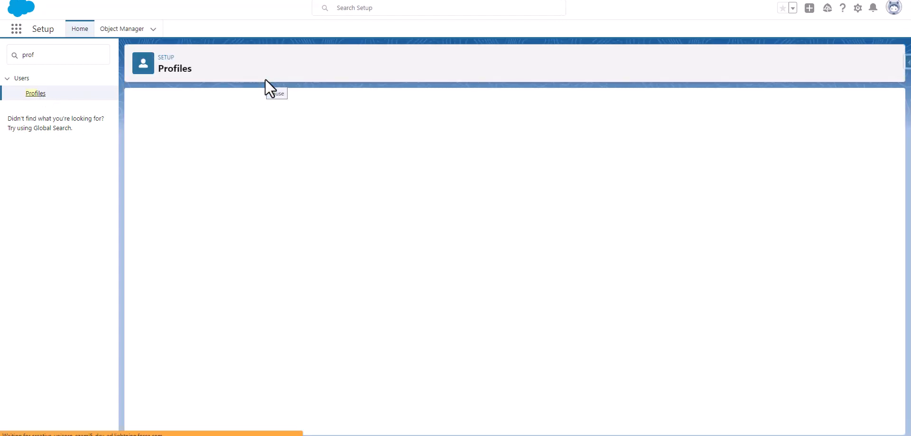
Give the new user the Customer Support, International role and save the user.
click(36, 93)
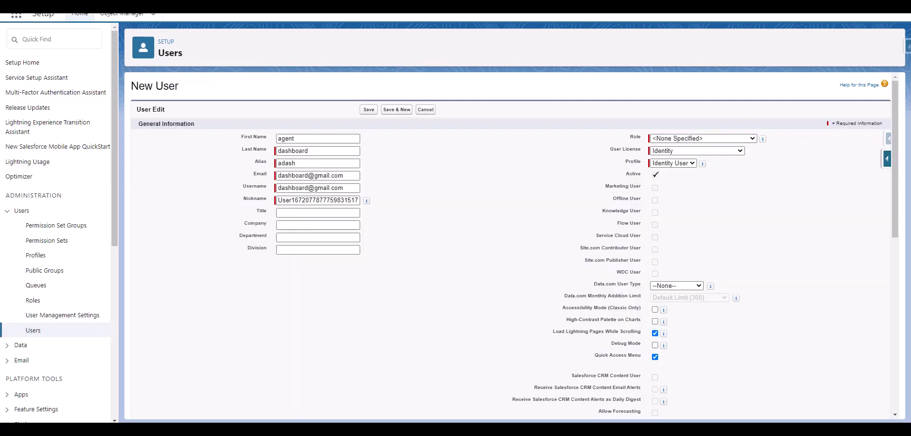
mouse_move(618, 294)
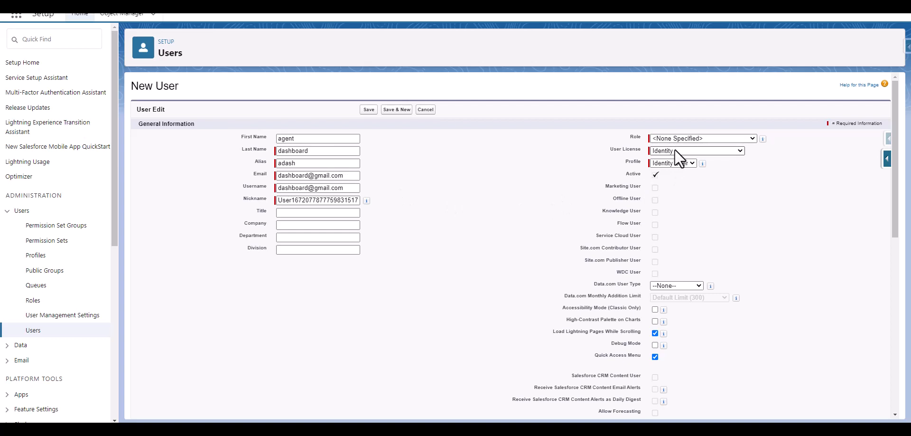
click(701, 138)
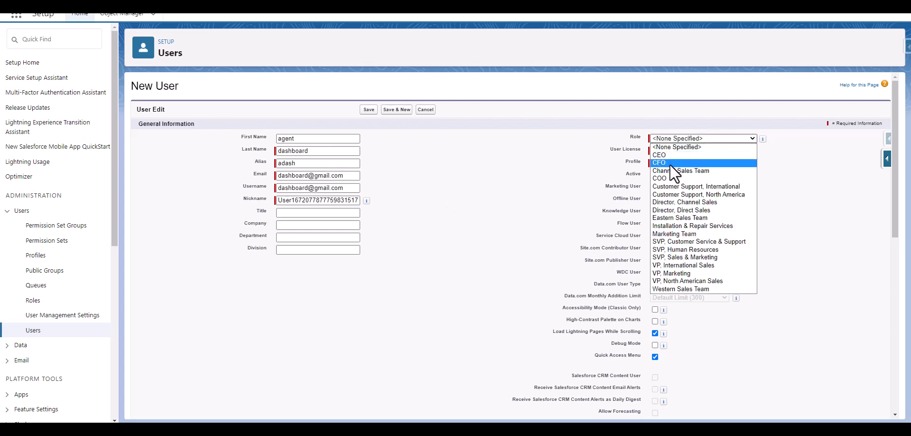
click(696, 186)
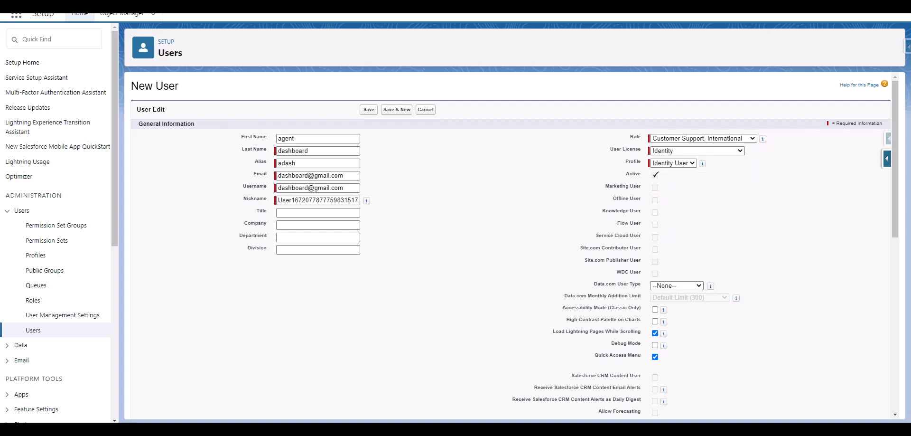
click(369, 109)
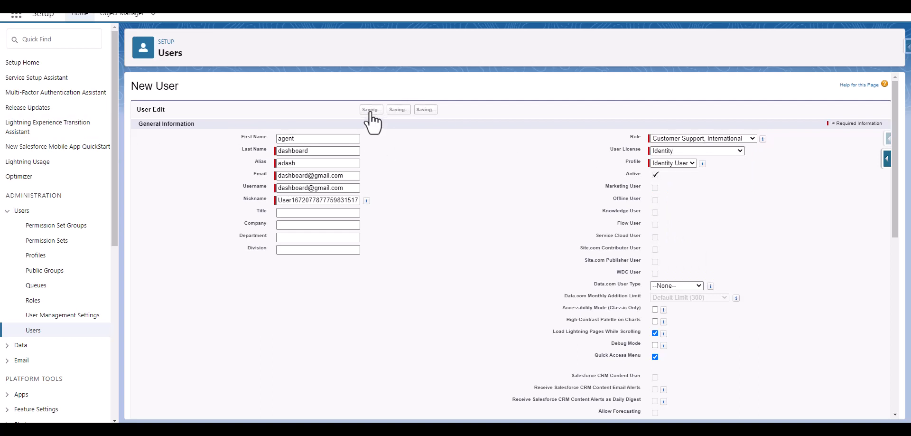
click(371, 109)
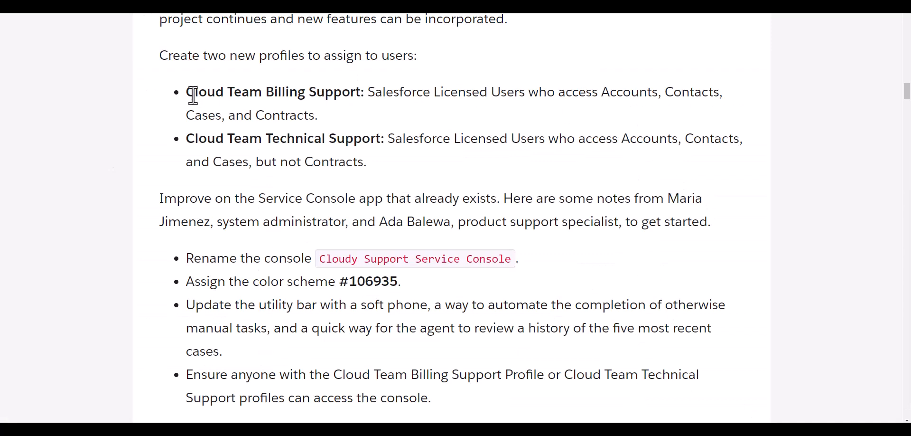
mouse_move(195, 139)
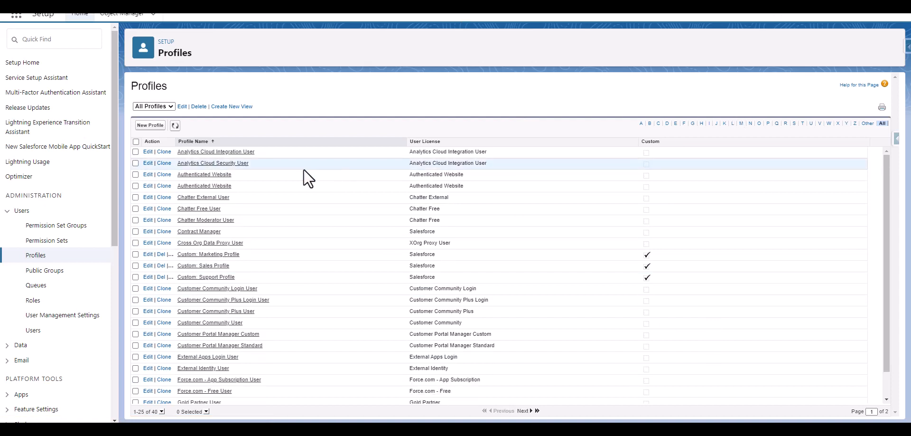
mouse_move(150, 125)
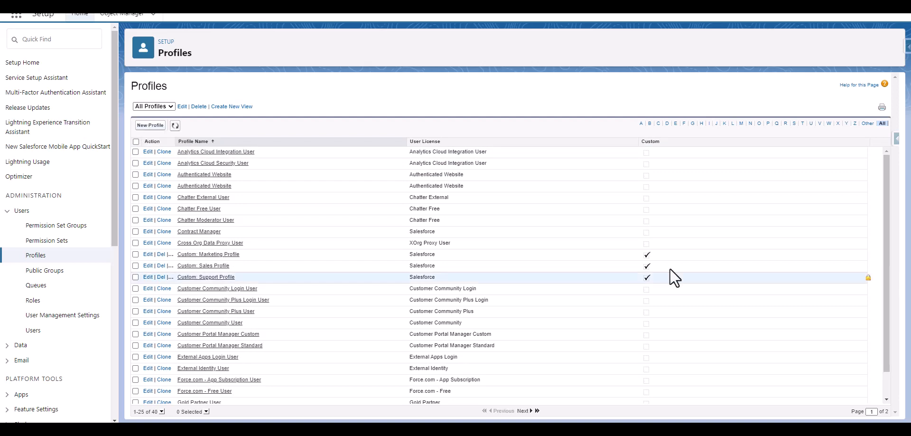
Start a Standard User clone and enter 'Cloud Team Billing Support' as the profile name.
click(164, 152)
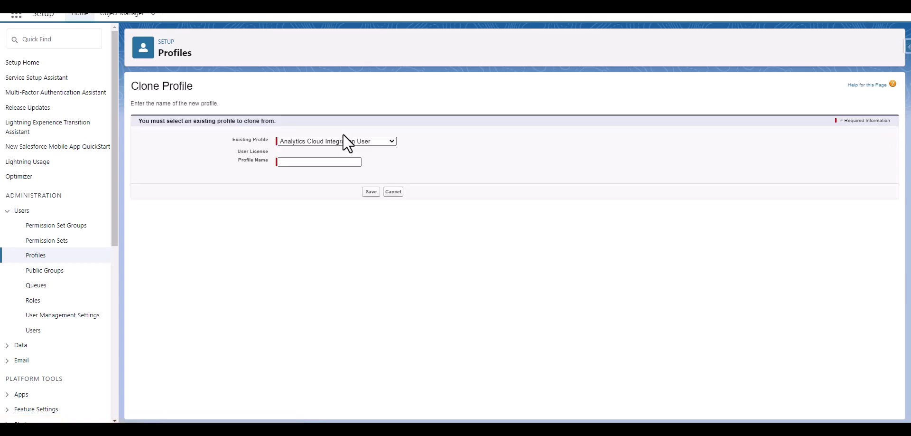
click(336, 140)
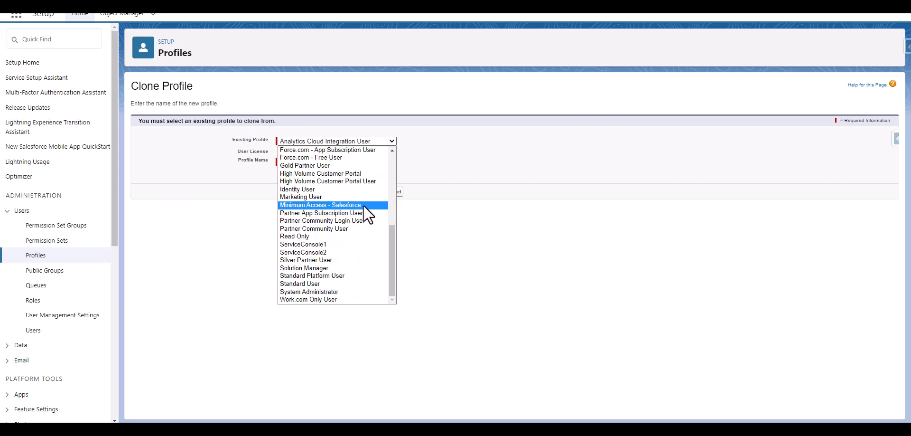
click(300, 283)
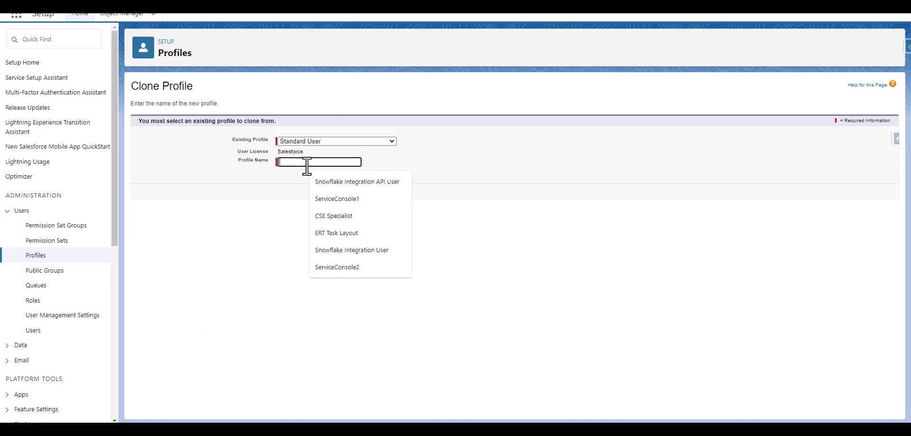
text(Cloud Team Billing Support)
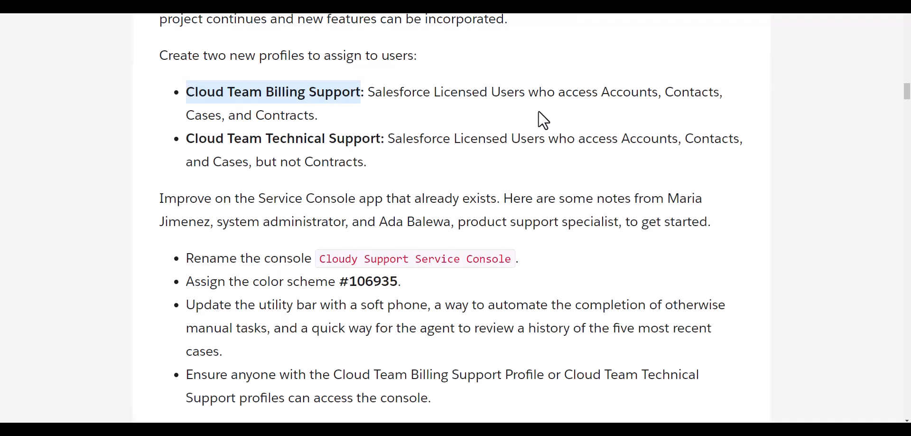
mouse_move(626, 115)
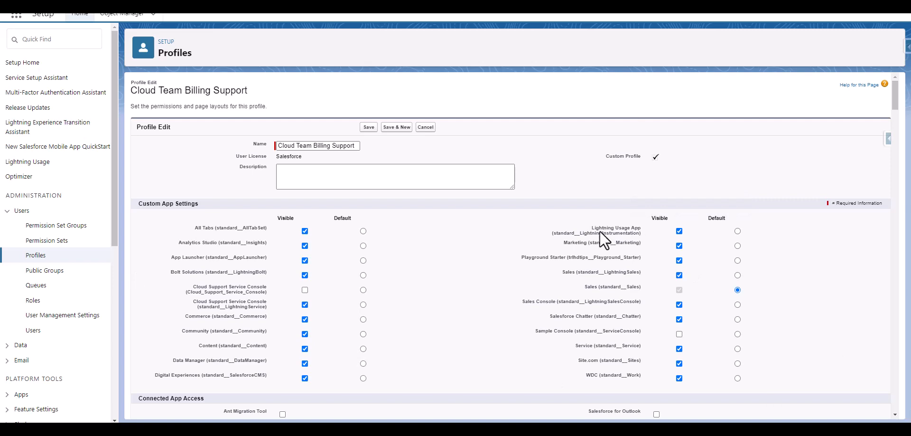
Review the billing support profile's permissions, then return to the All Profiles list.
scroll(down, 3)
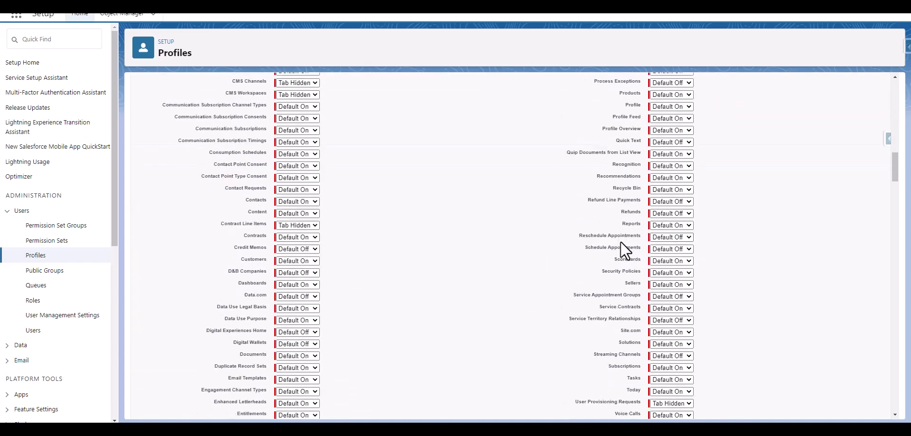
scroll(down, 3)
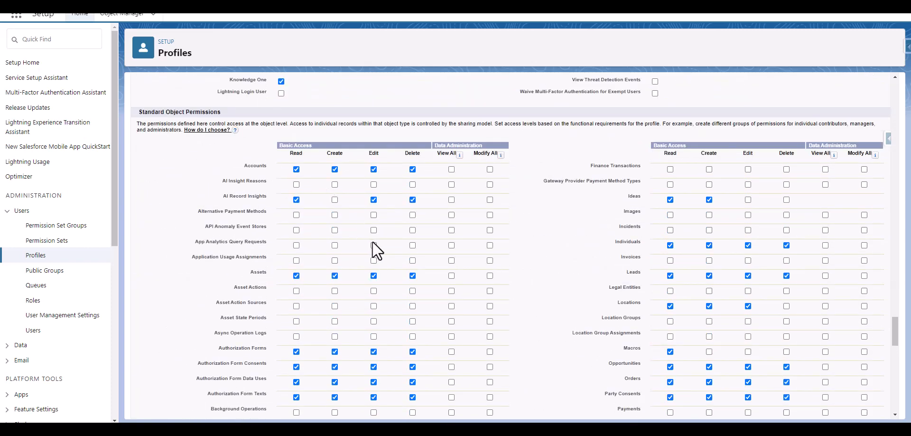
mouse_move(316, 285)
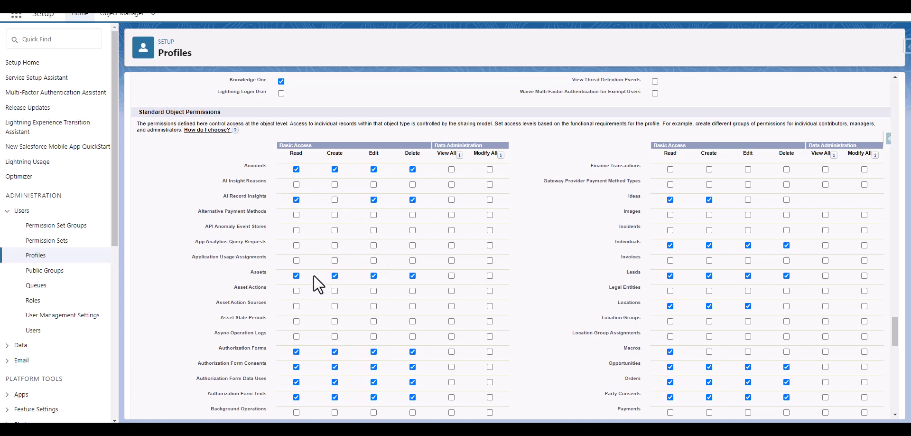
scroll(down, 3)
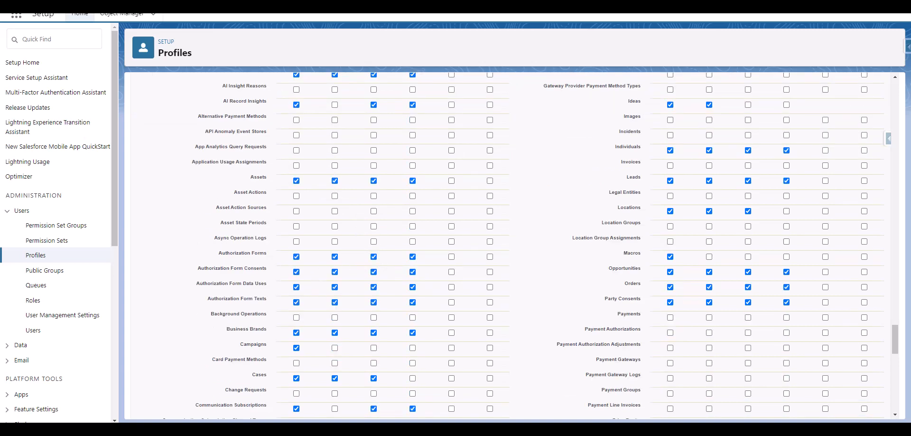
scroll(down, 3)
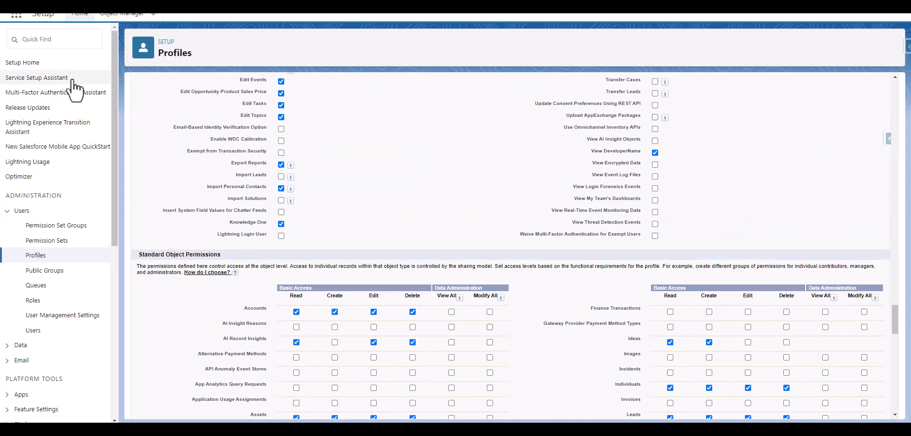
click(35, 255)
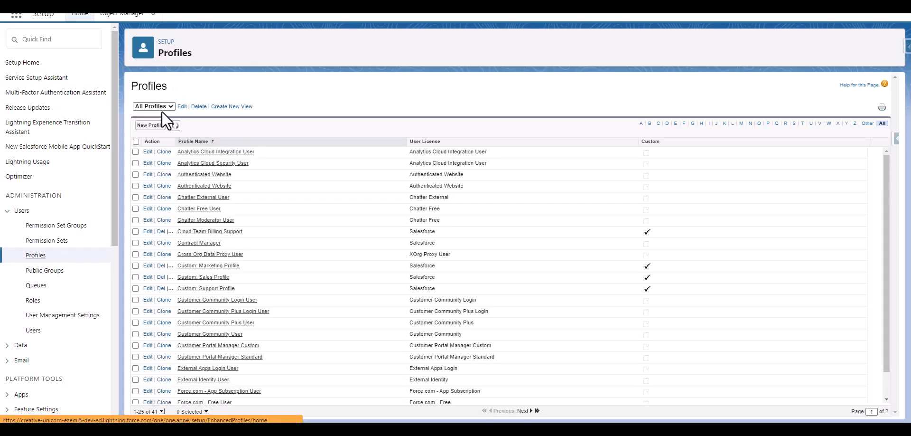
Clone Standard User as 'Cloud Team Technical Support' and save the profile.
click(165, 151)
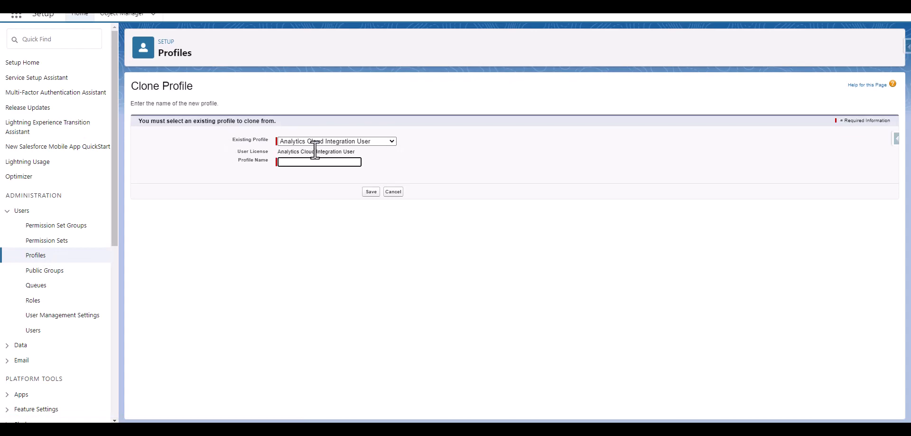
click(336, 140)
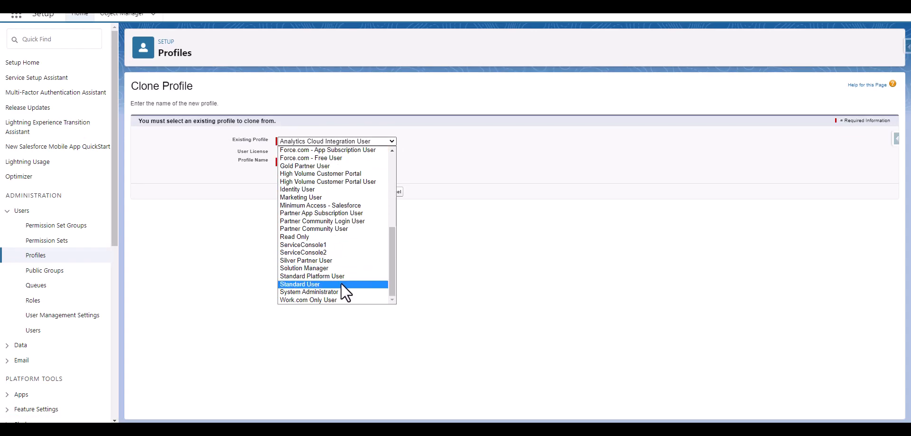
click(300, 284)
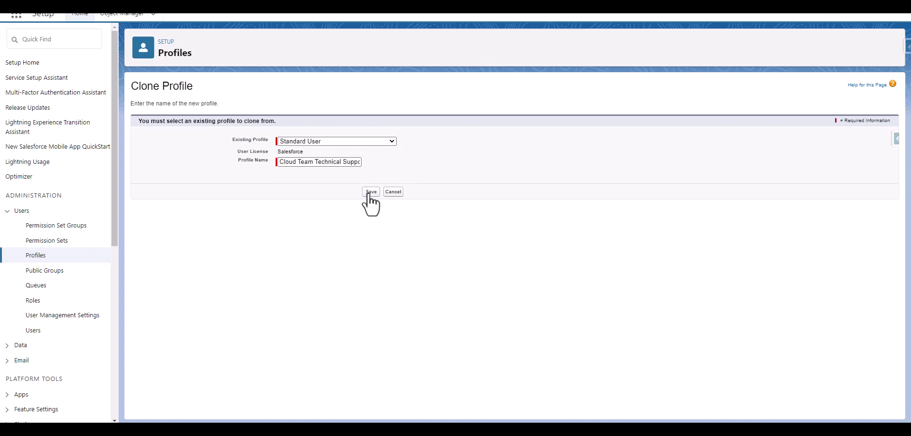
click(370, 192)
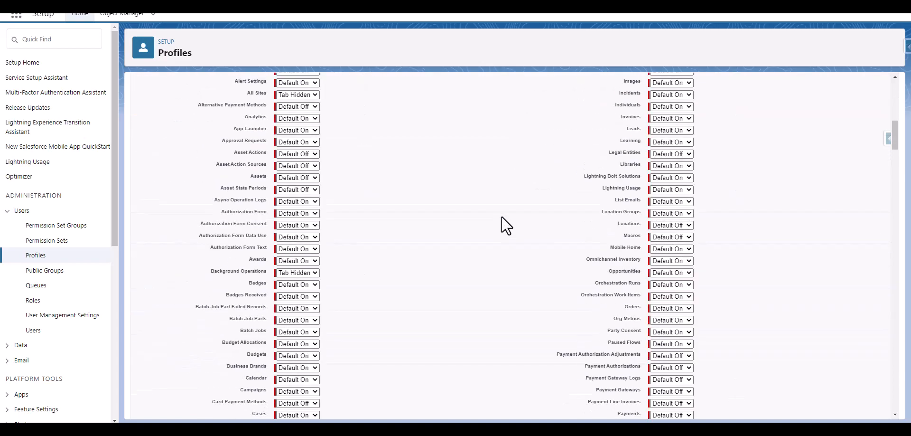
Clear Read, Create, Edit and Delete on Contracts, confirm the warning, and save.
scroll(down, 3)
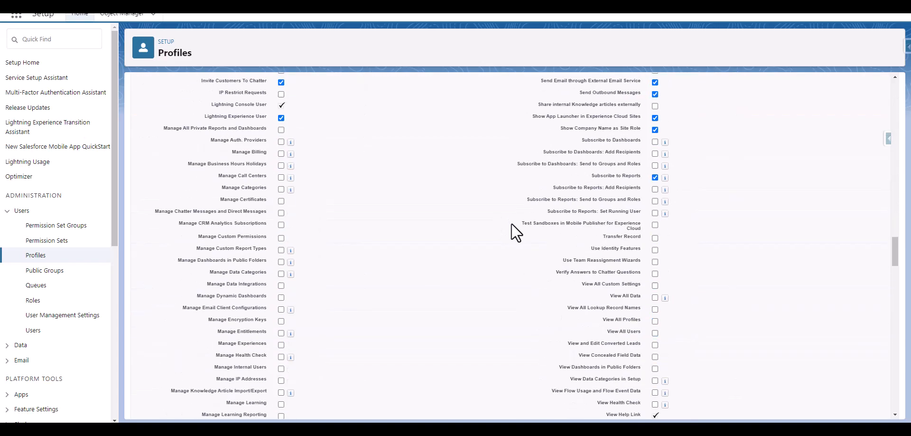
scroll(down, 3)
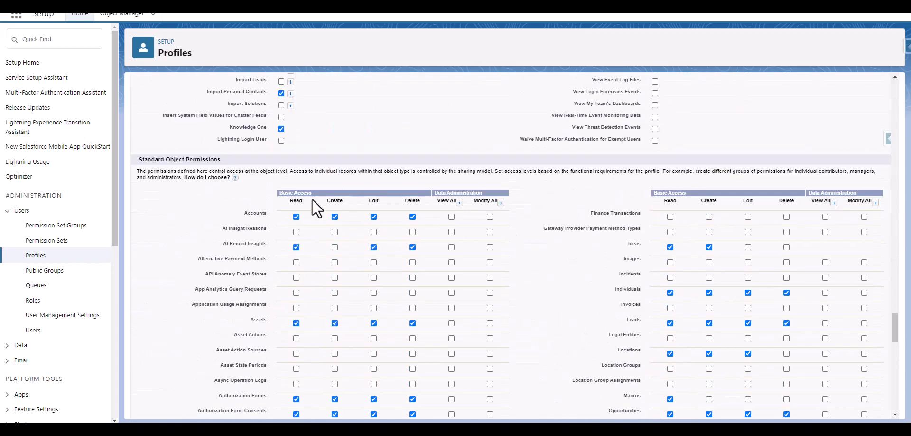
scroll(down, 3)
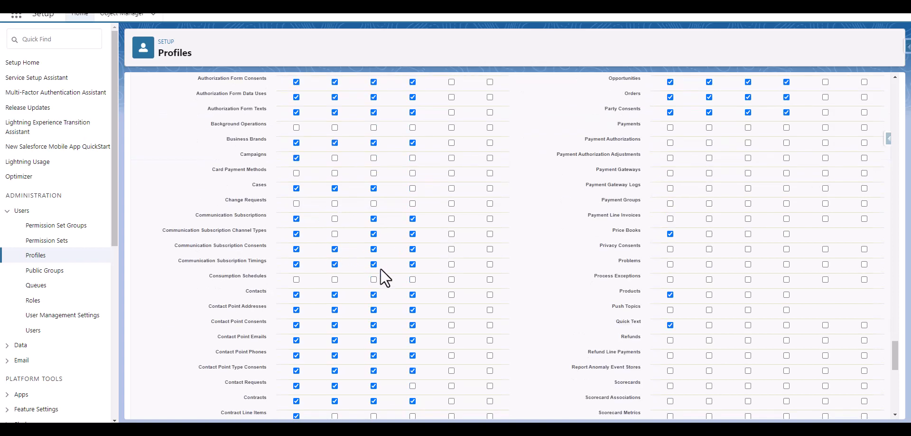
scroll(down, 3)
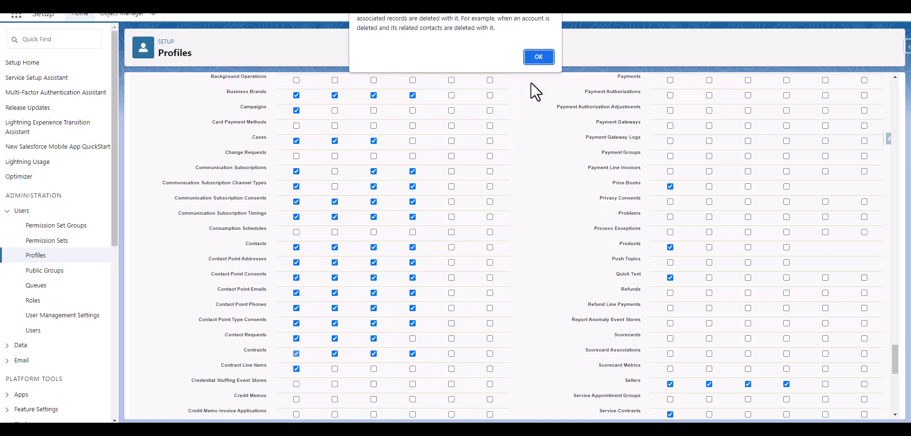
click(538, 56)
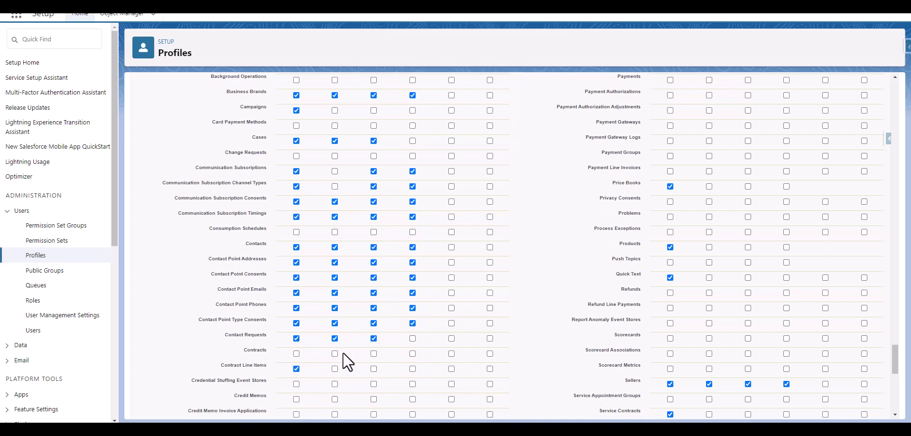
click(708, 383)
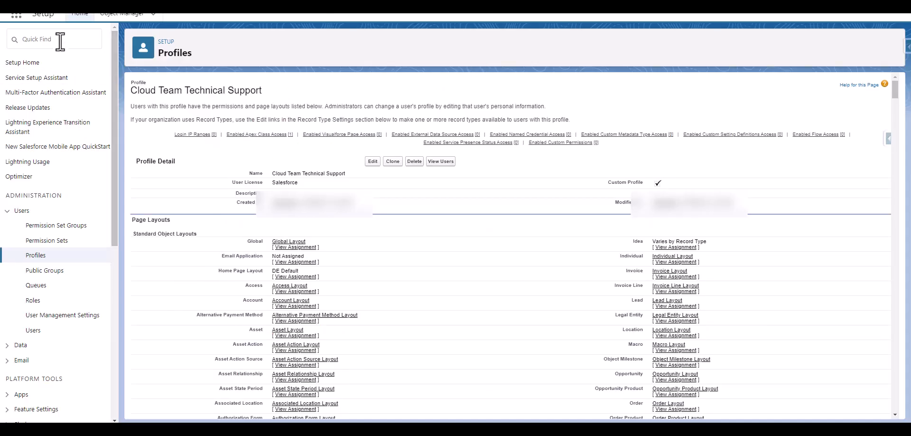
Find App Manager with an 'app' Quick Find search and scroll to Cloud Support Service Console.
text(app)
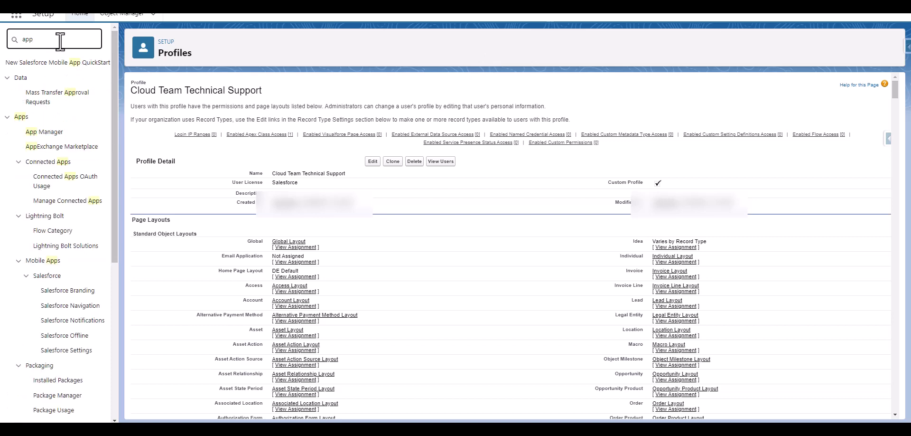
click(45, 131)
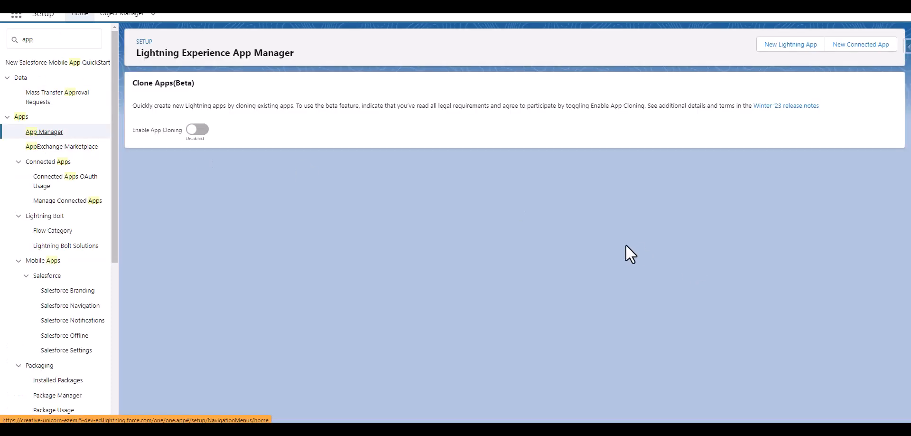
scroll(down, 3)
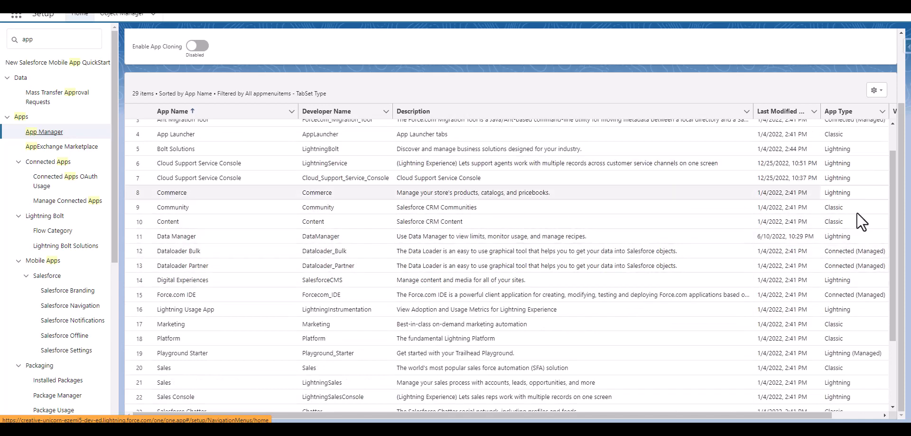
scroll(right, 3)
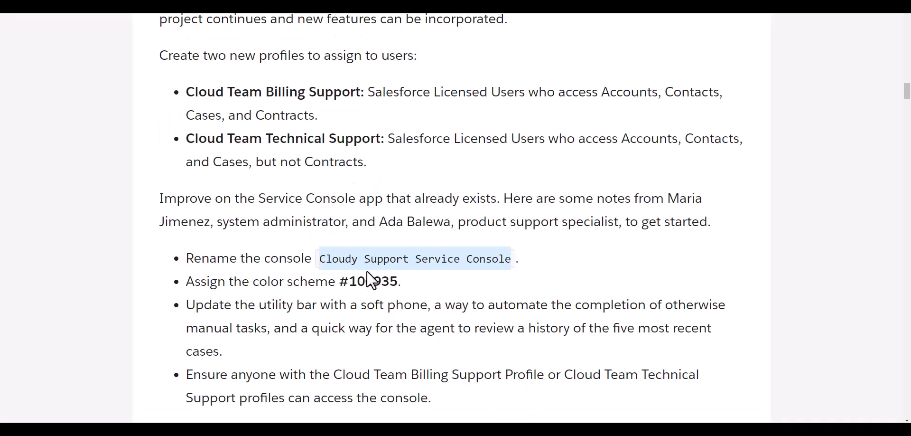
Name the app 'Cloudy Support Service Console' and set its primary colour to #106935.
double_click(369, 281)
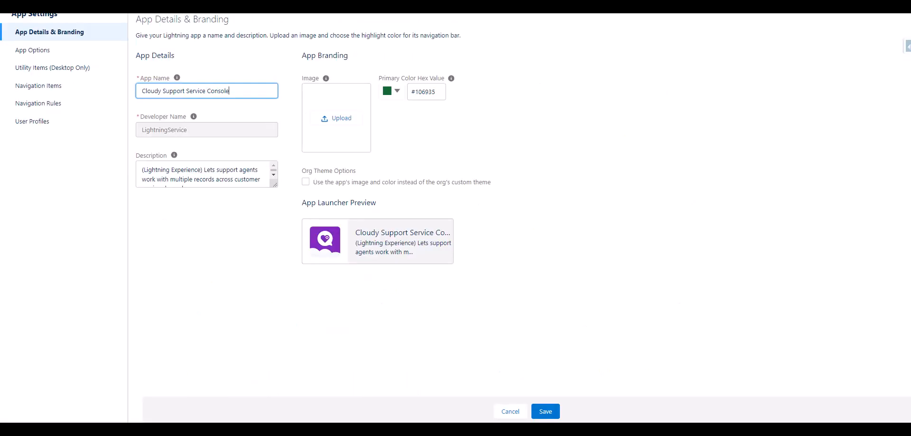
click(426, 91)
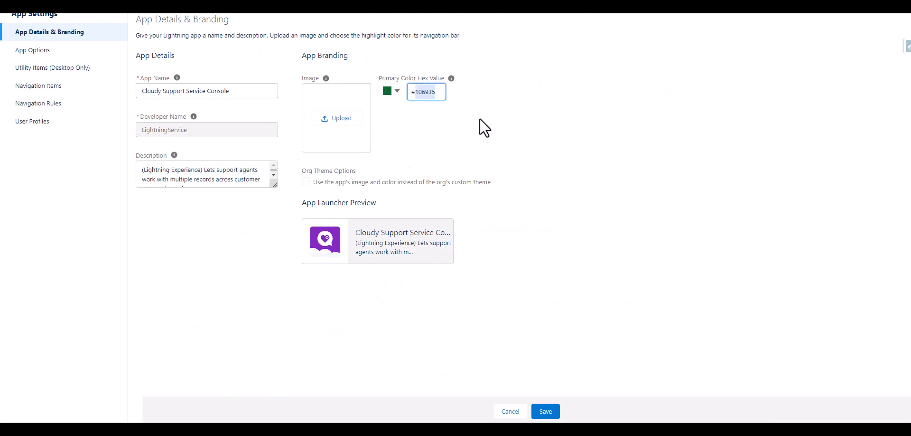
click(544, 412)
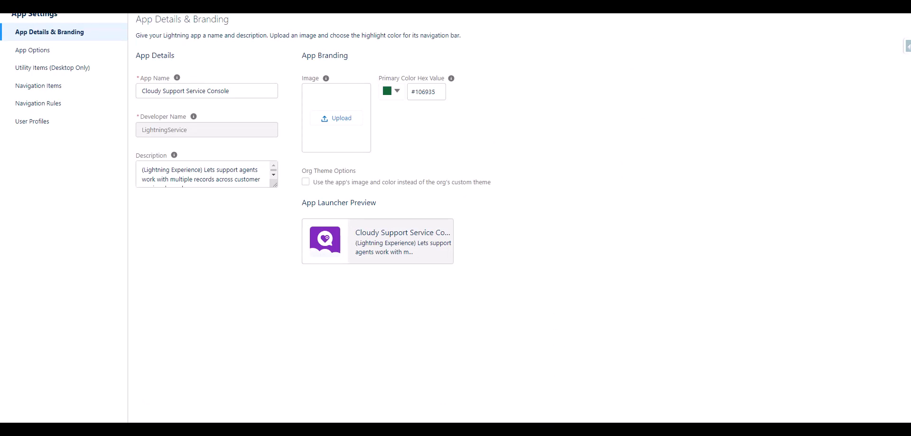
mouse_move(52, 68)
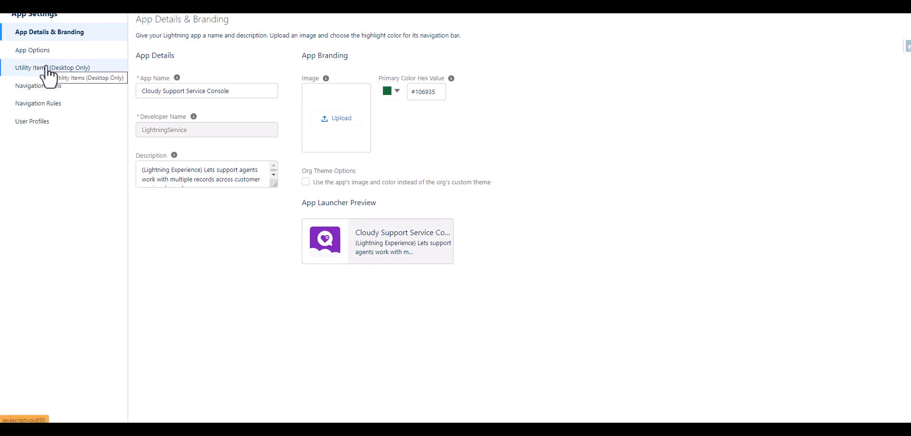
Add the Open CTI Softphone (Phone) utility item to the console.
click(52, 67)
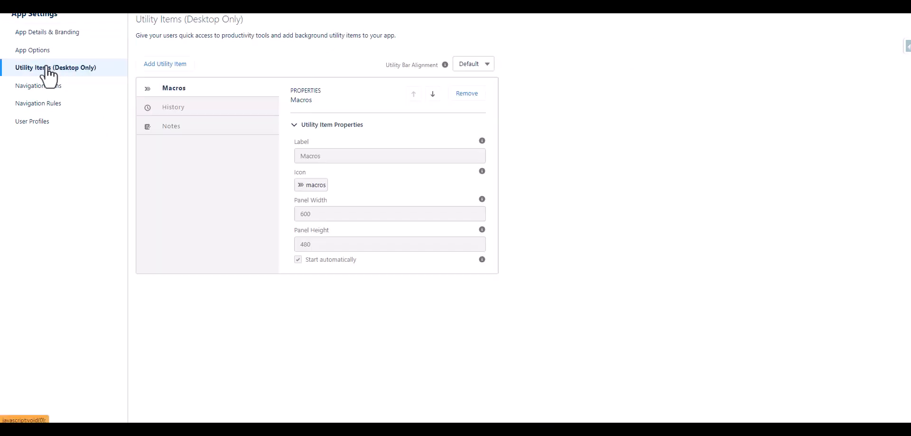
click(165, 64)
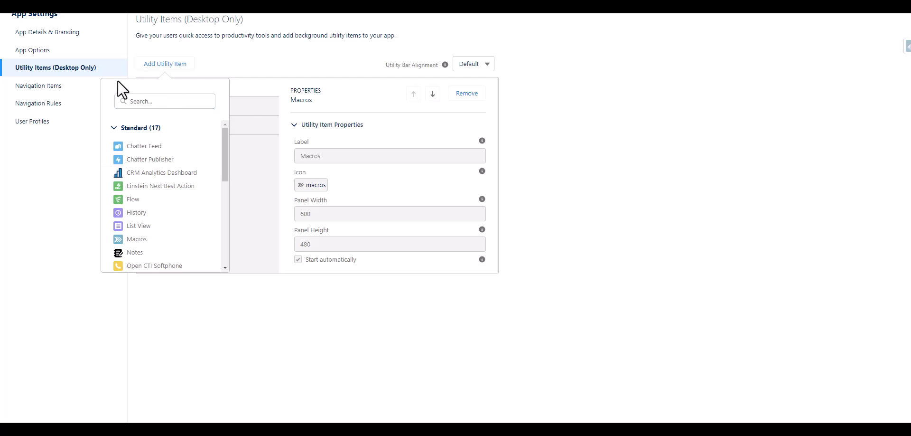
text(re)
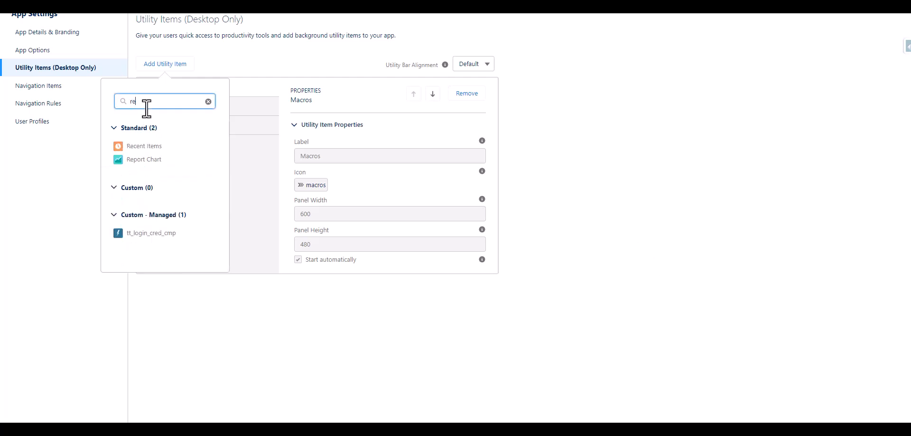
click(144, 146)
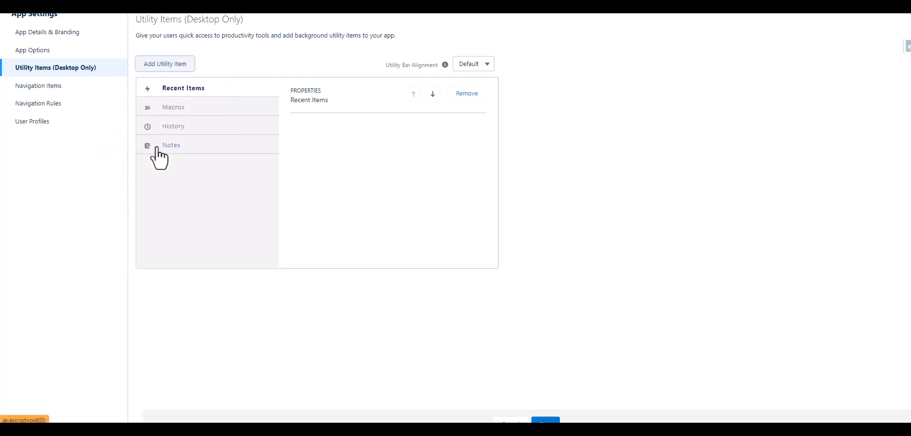
text(rece)
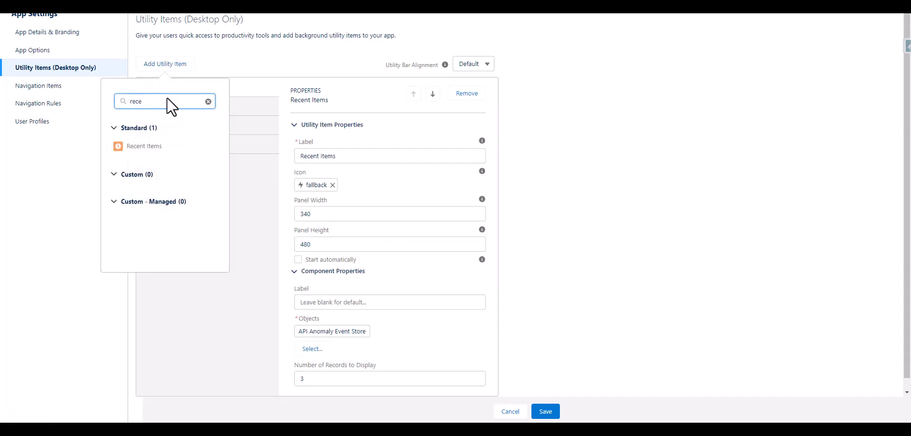
text(p)
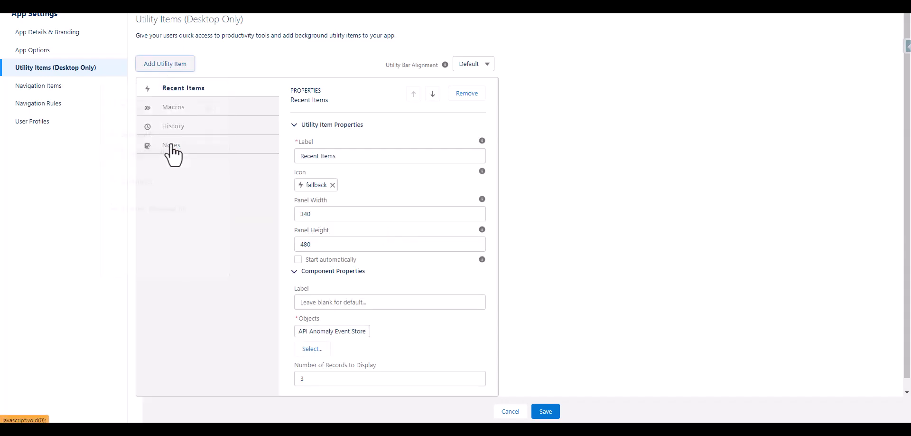
click(165, 63)
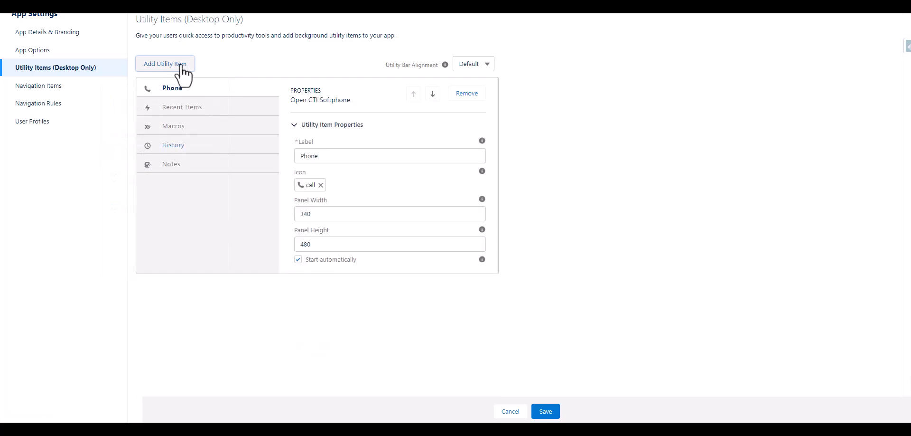
Add History as a utility item and save the utility bar.
click(165, 63)
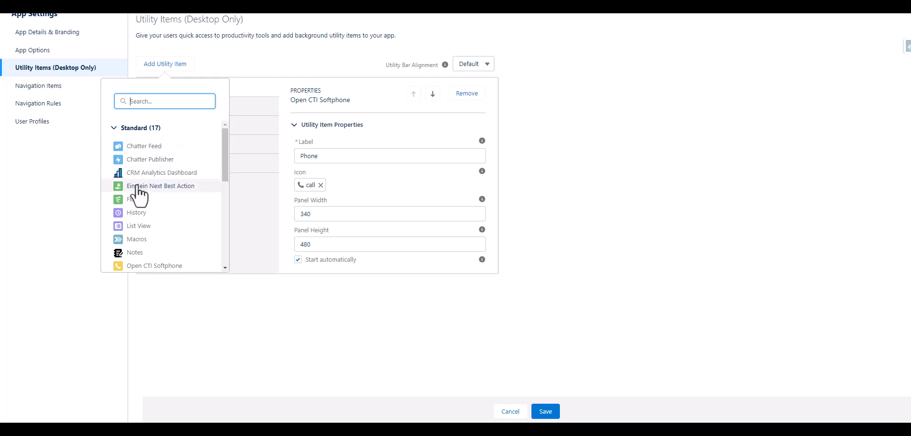
click(137, 212)
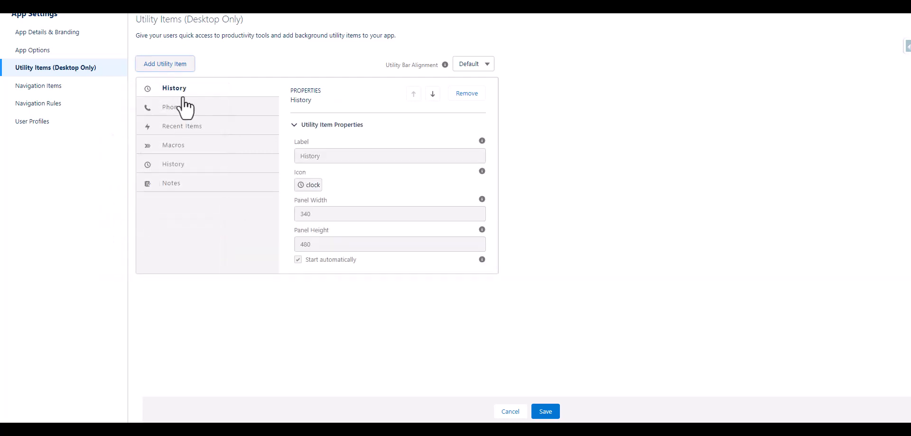
mouse_move(545, 411)
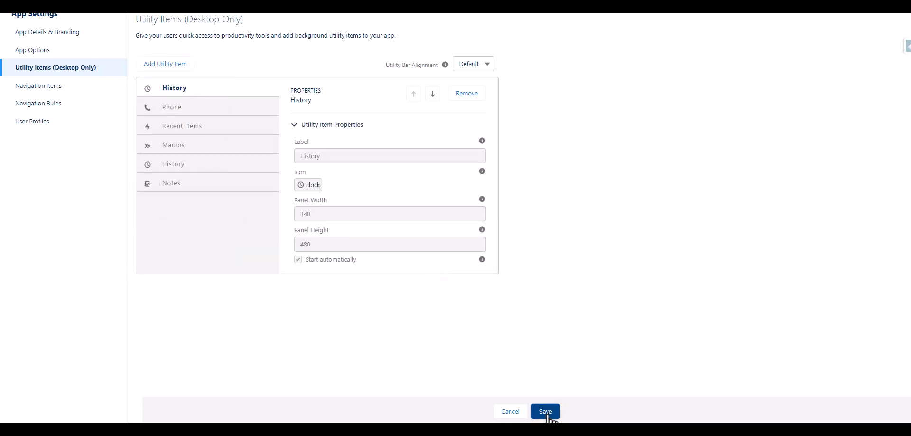
click(545, 413)
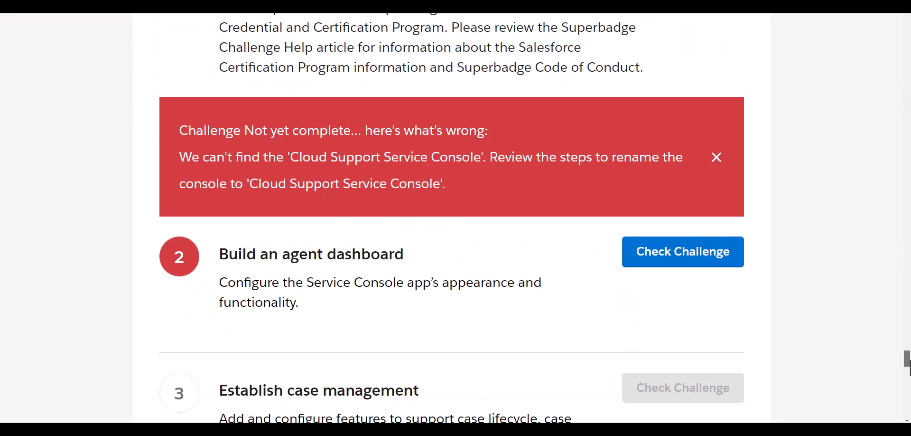
Rerun the step 2 challenge check and select 'Ada' in the missing-user error.
scroll(down, 3)
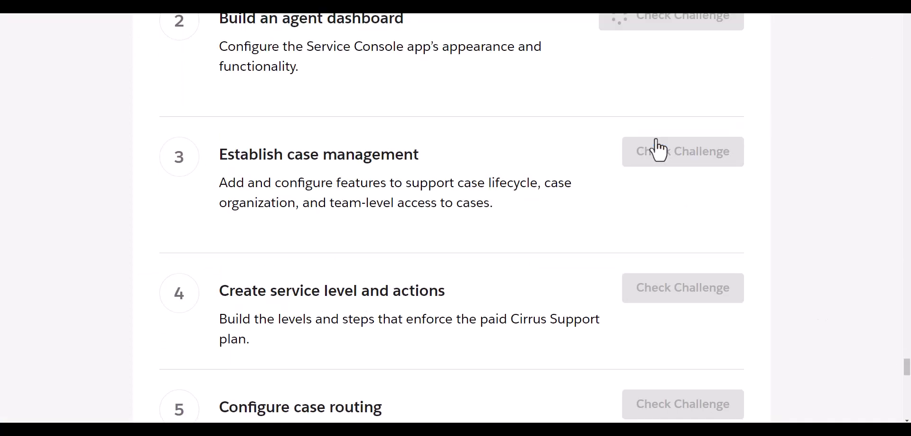
mouse_move(582, 266)
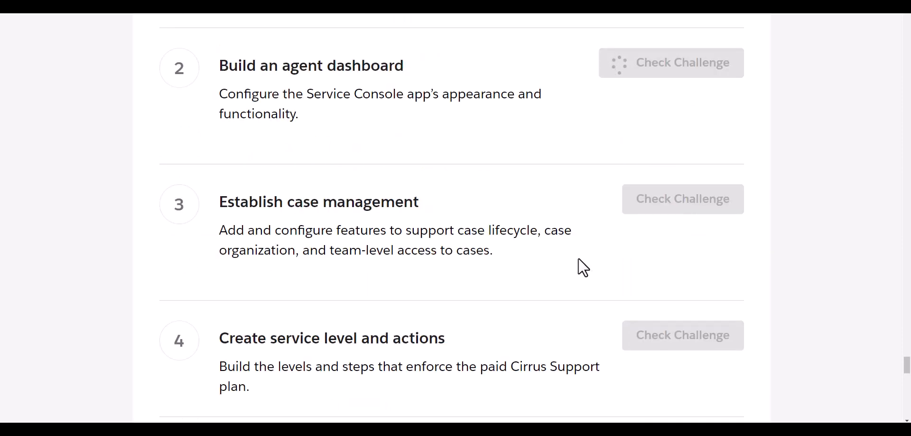
click(671, 62)
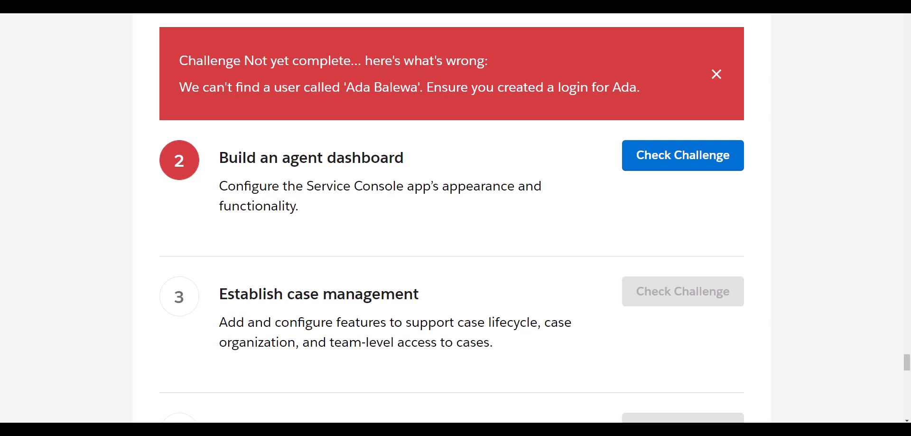
double_click(624, 87)
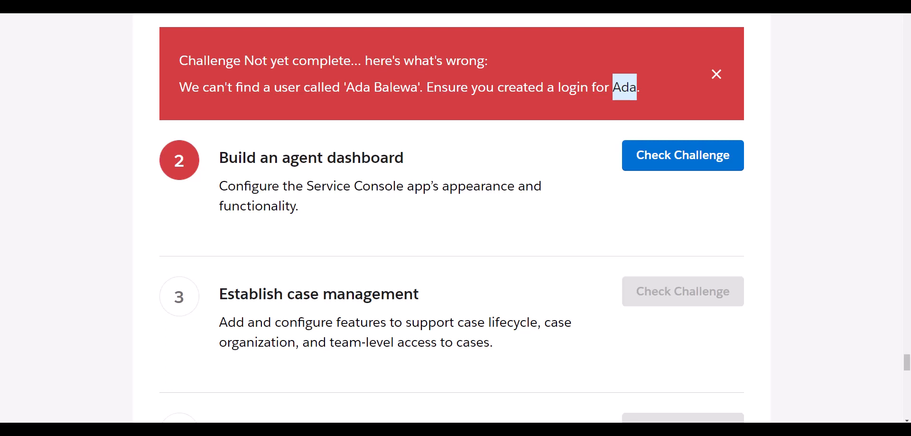
mouse_move(371, 111)
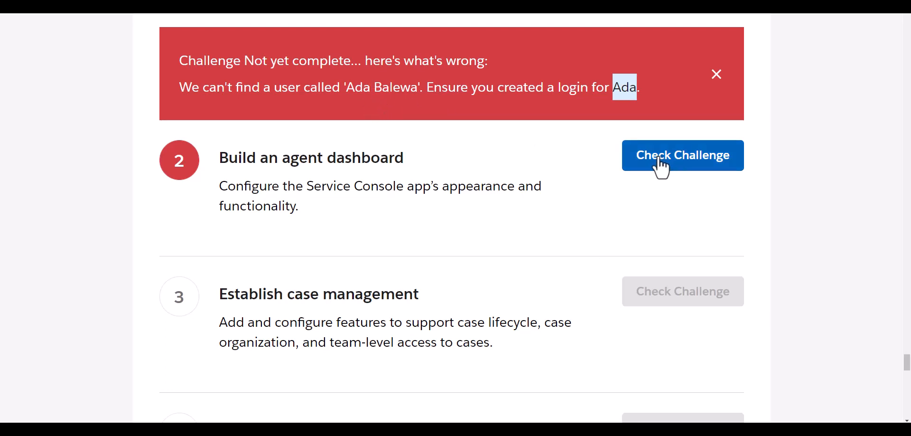
mouse_move(754, 257)
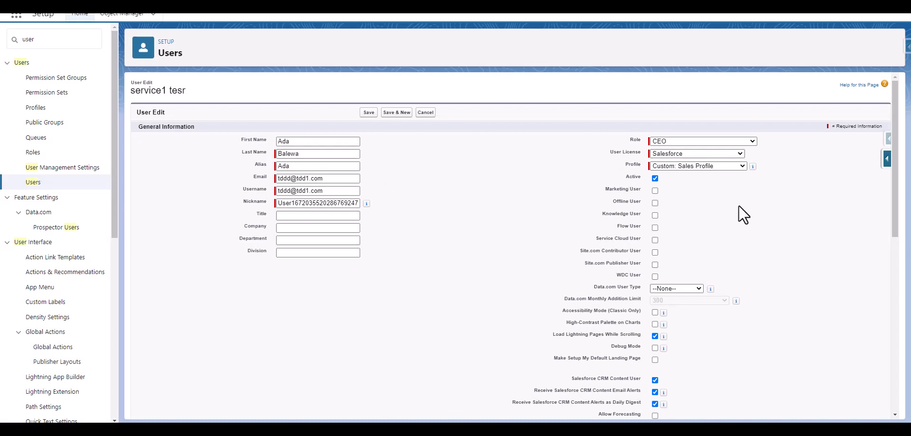
Assign Ada Balewa the Cloud Team Technical Support profile and save the user record.
click(697, 165)
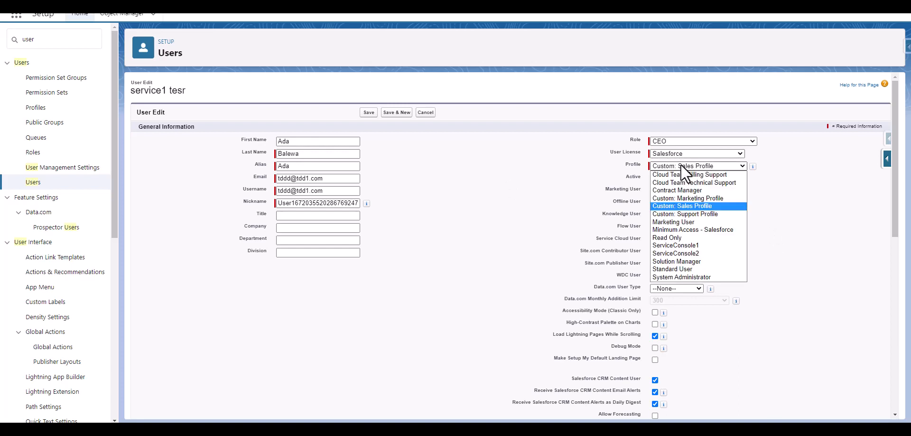
click(694, 182)
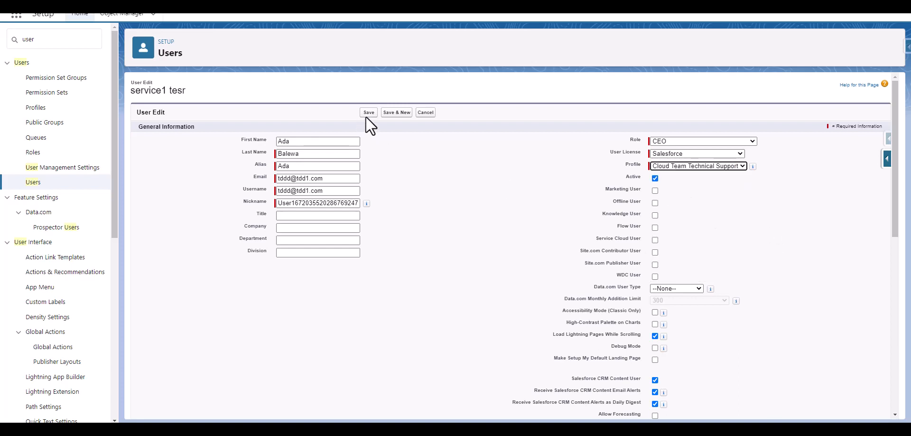
click(368, 112)
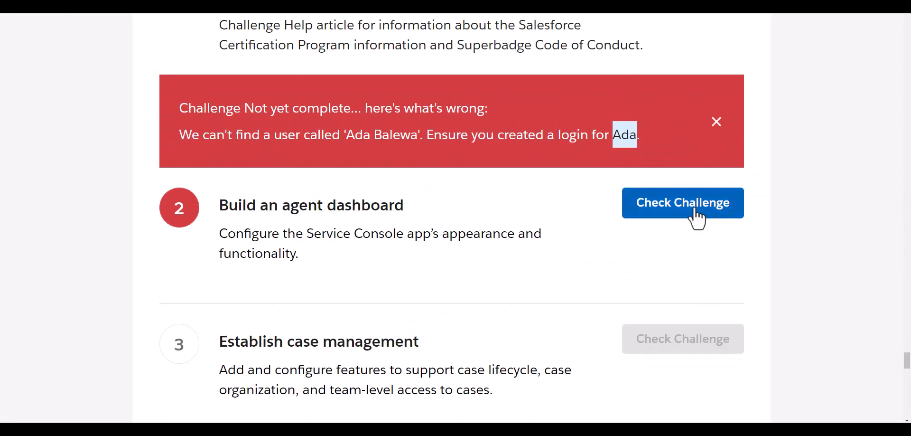
Check the Build an agent dashboard challenge in Trailhead to earn +500 points.
click(683, 203)
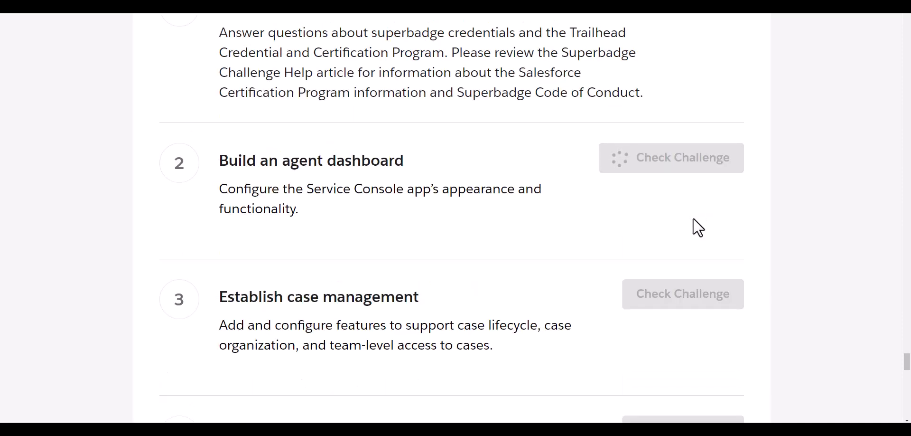
click(671, 158)
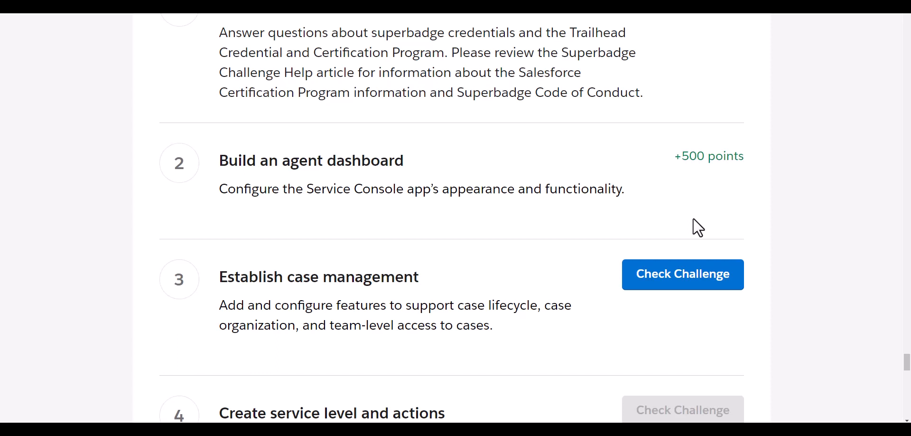
mouse_move(683, 288)
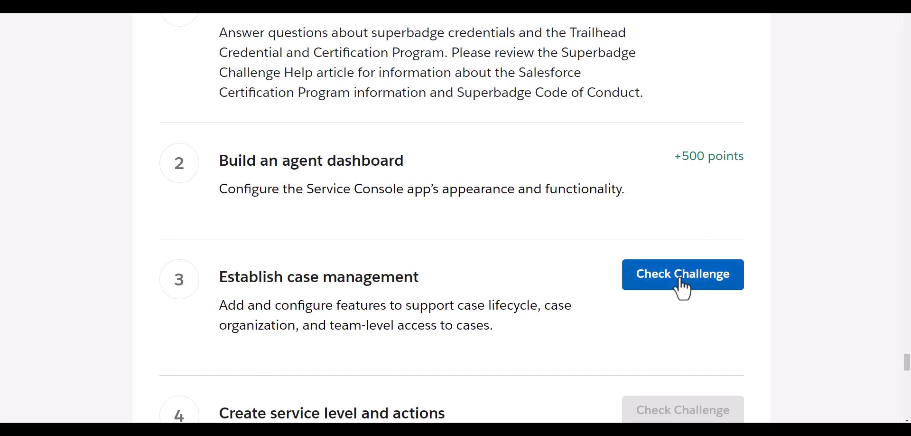
mouse_move(683, 290)
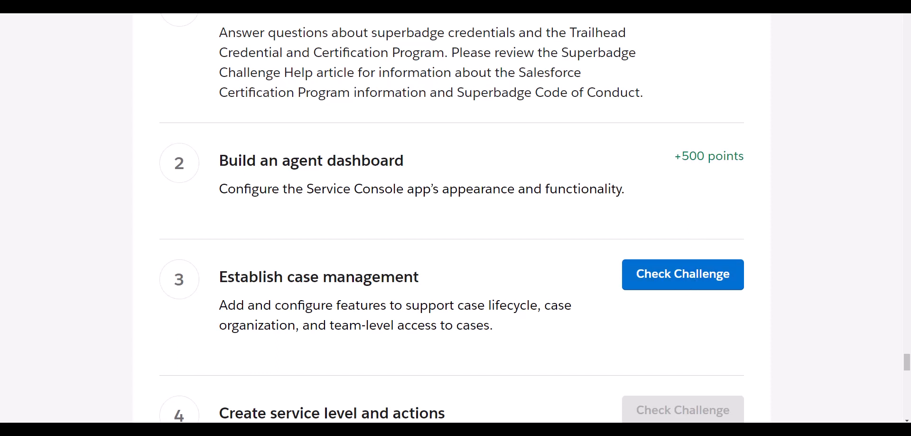